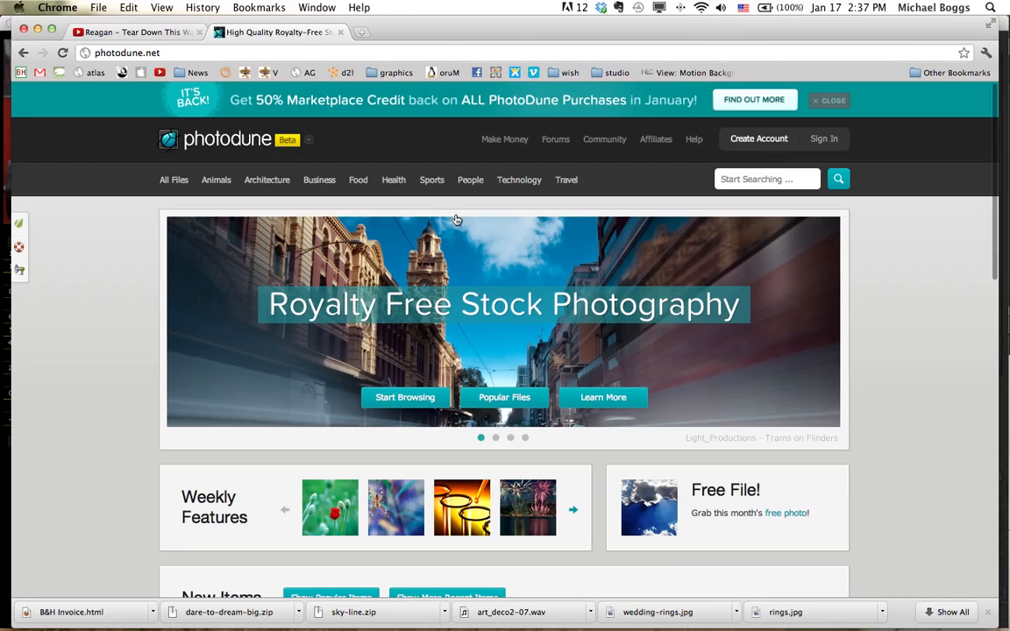
- Sign in to the author account with the password and reCAPTCHA words 'accordingly vigyet'
{"action": "left_click", "coordinate": [823, 139]}
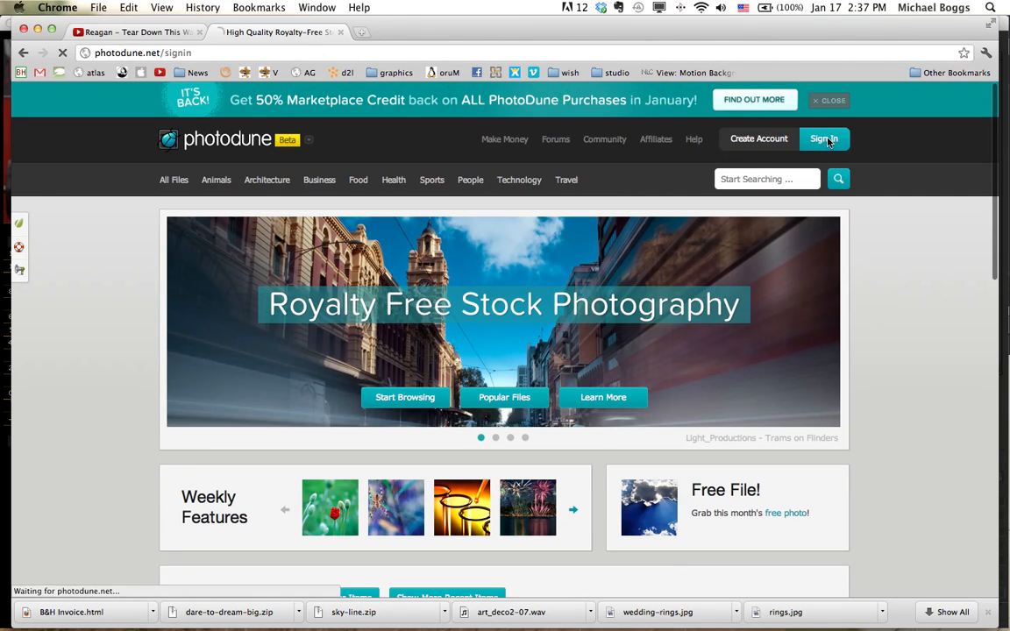
{"action": "left_click", "coordinate": [823, 139]}
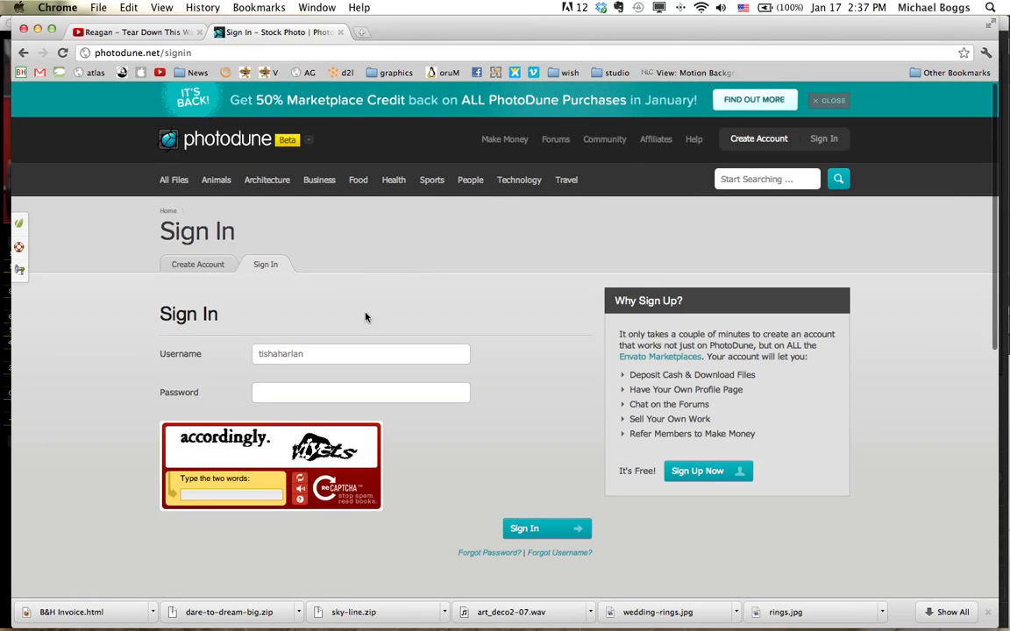
{"action": "left_click", "coordinate": [360, 353]}
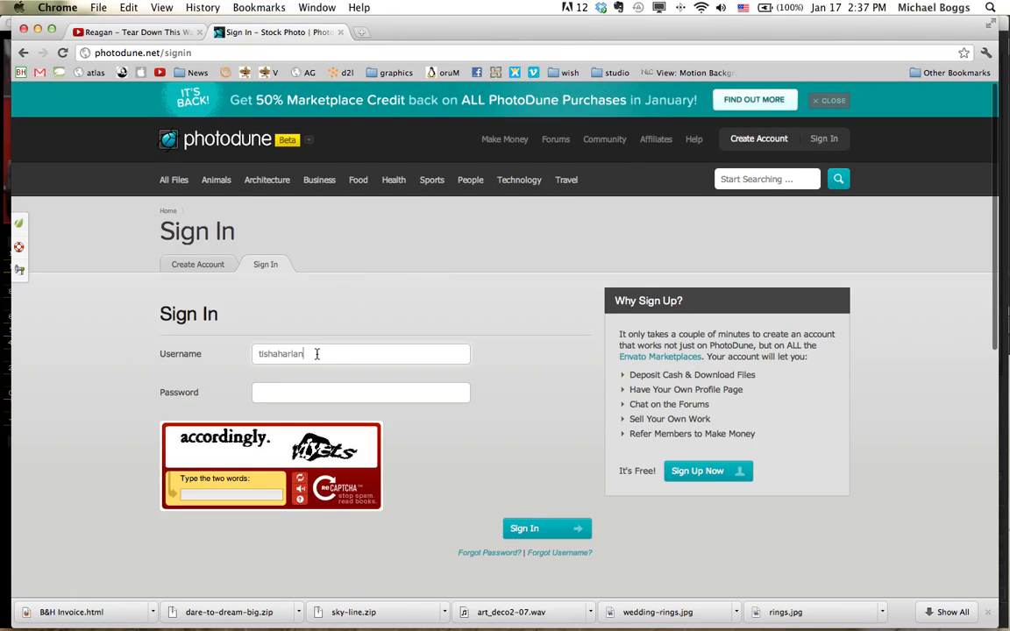
{"action": "left_click", "coordinate": [361, 393]}
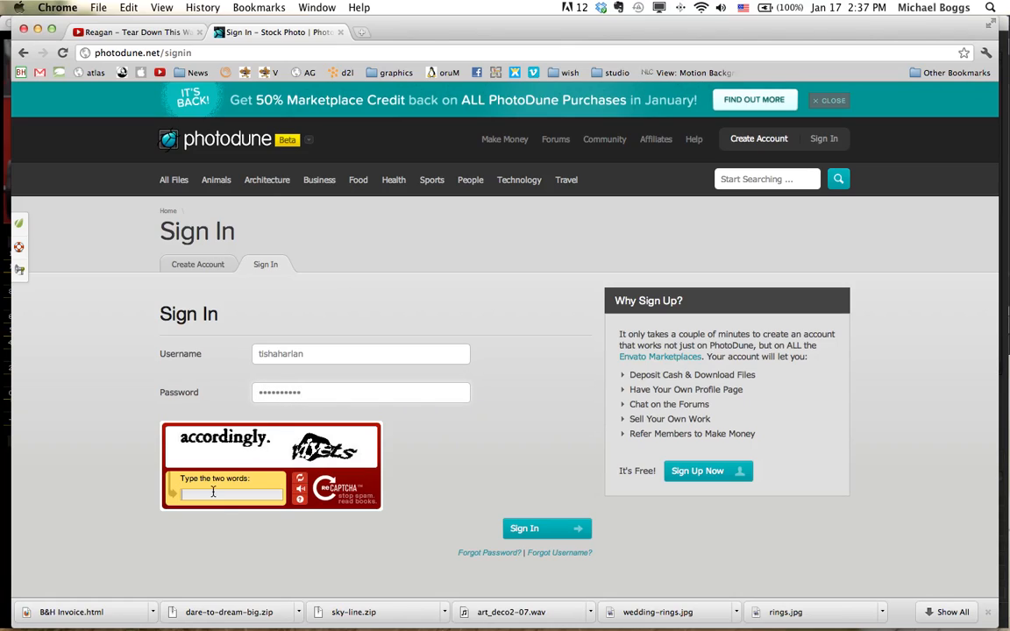
{"action": "type", "text": "accor"}
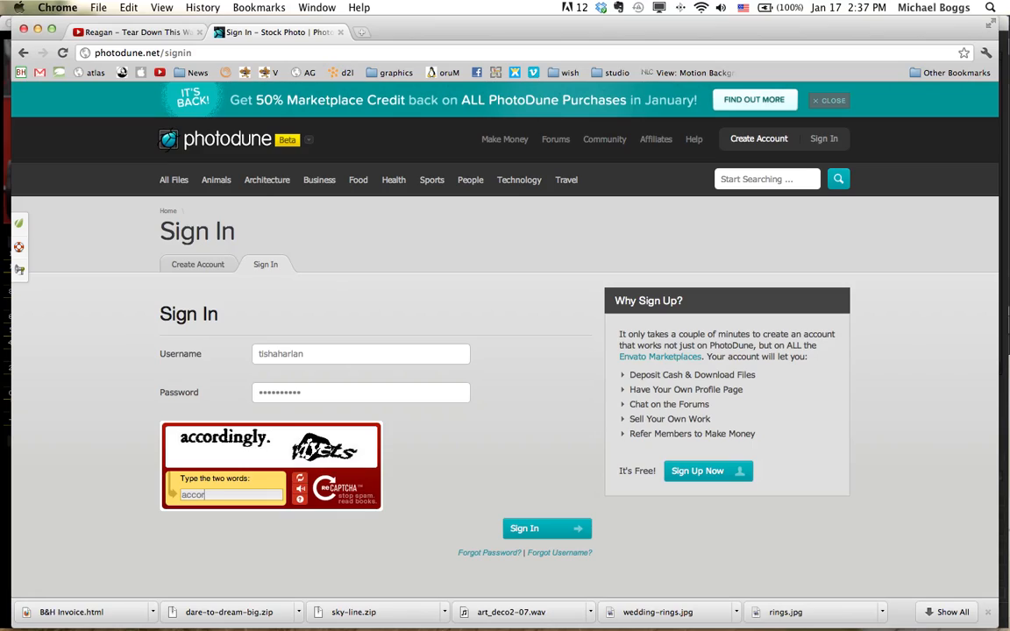
{"action": "type", "text": "dingly."}
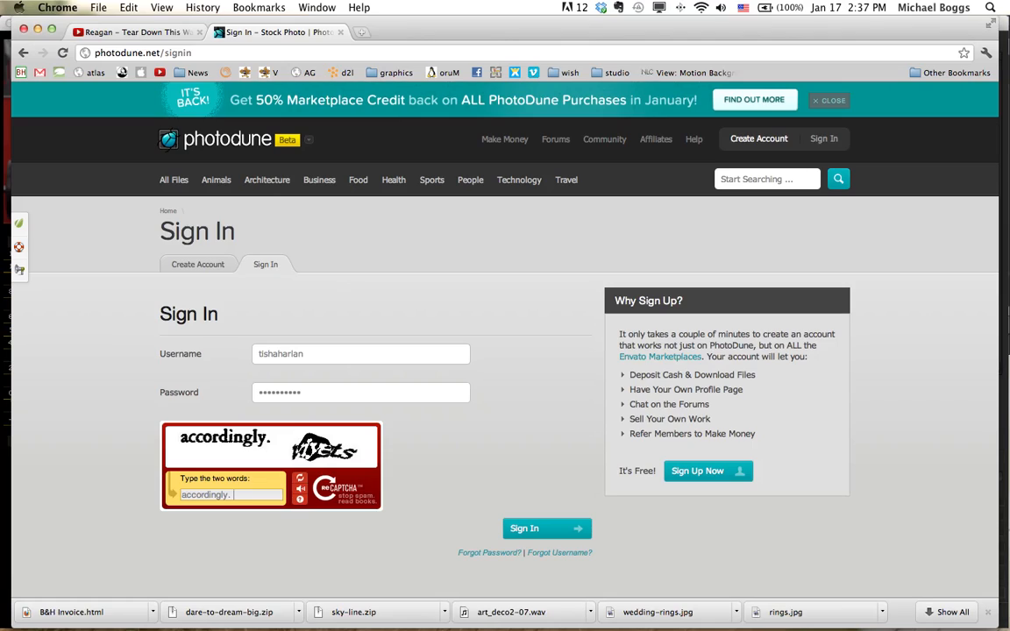
{"action": "type", "text": "vigyet"}
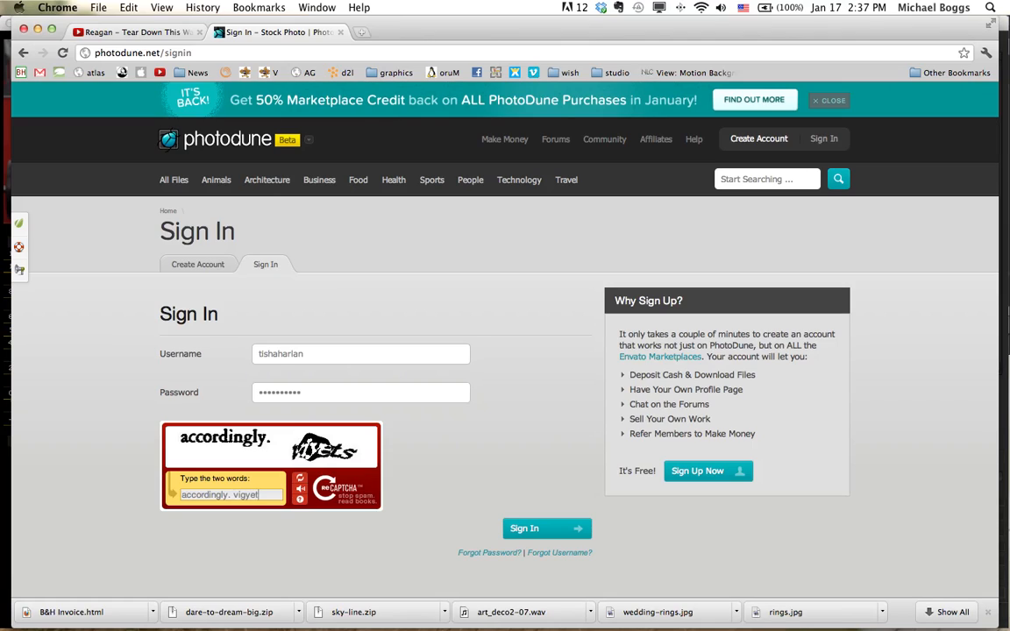
{"action": "left_click", "coordinate": [525, 528]}
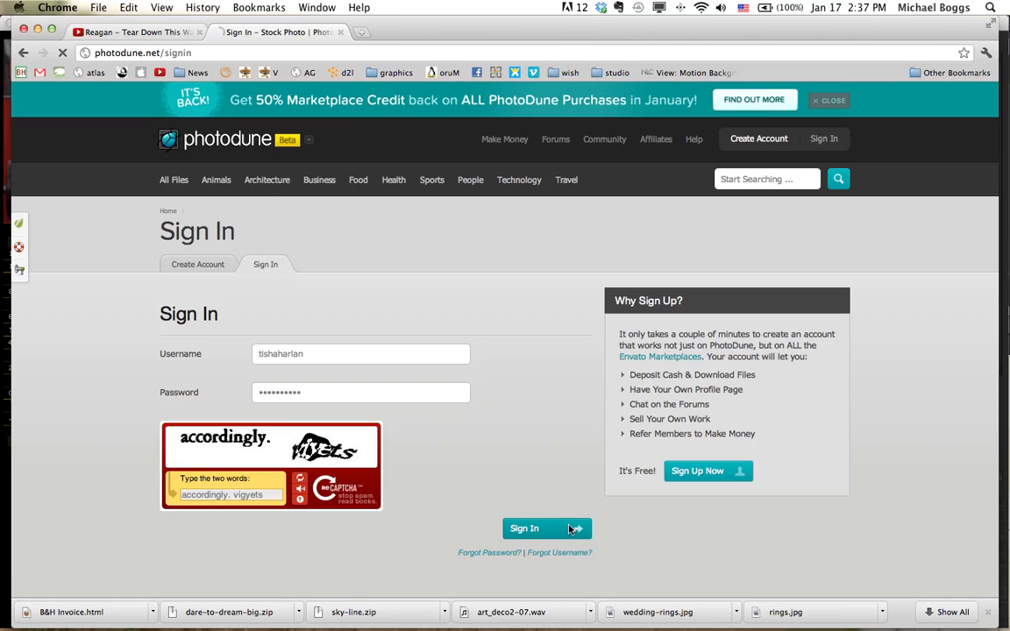
{"action": "left_click", "coordinate": [524, 528]}
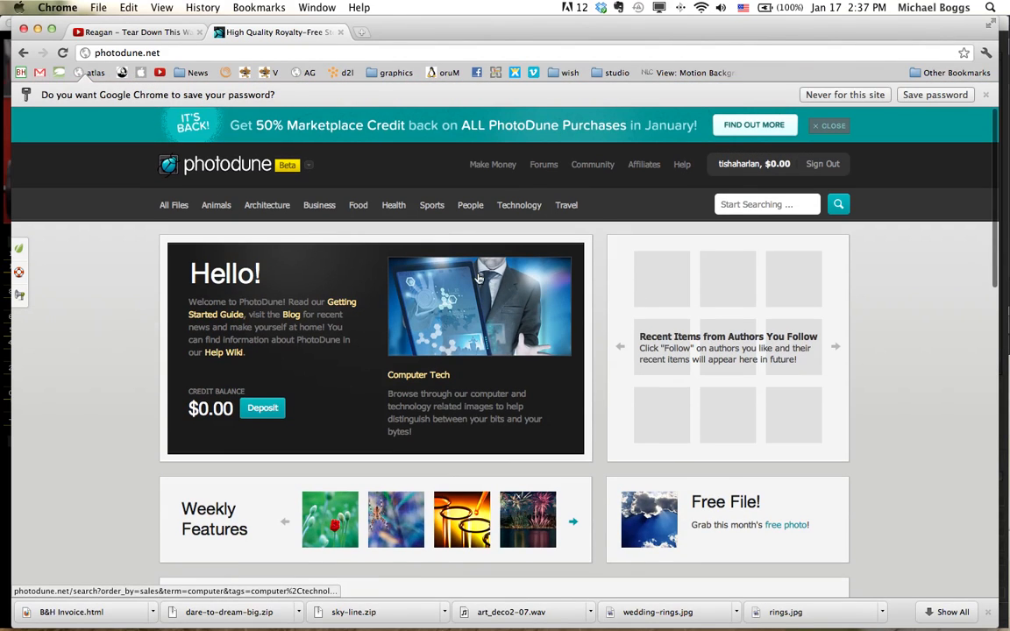
{"action": "mouse_move", "coordinate": [643, 229]}
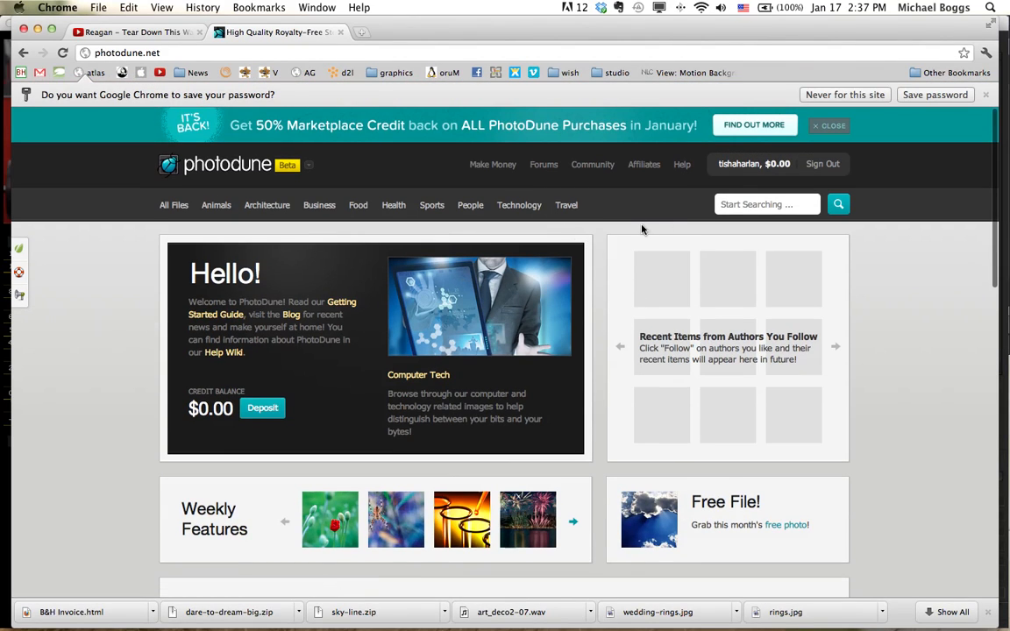
- Open the Author Dashboard from the account menu and go to its Upload page
{"action": "left_click", "coordinate": [754, 164]}
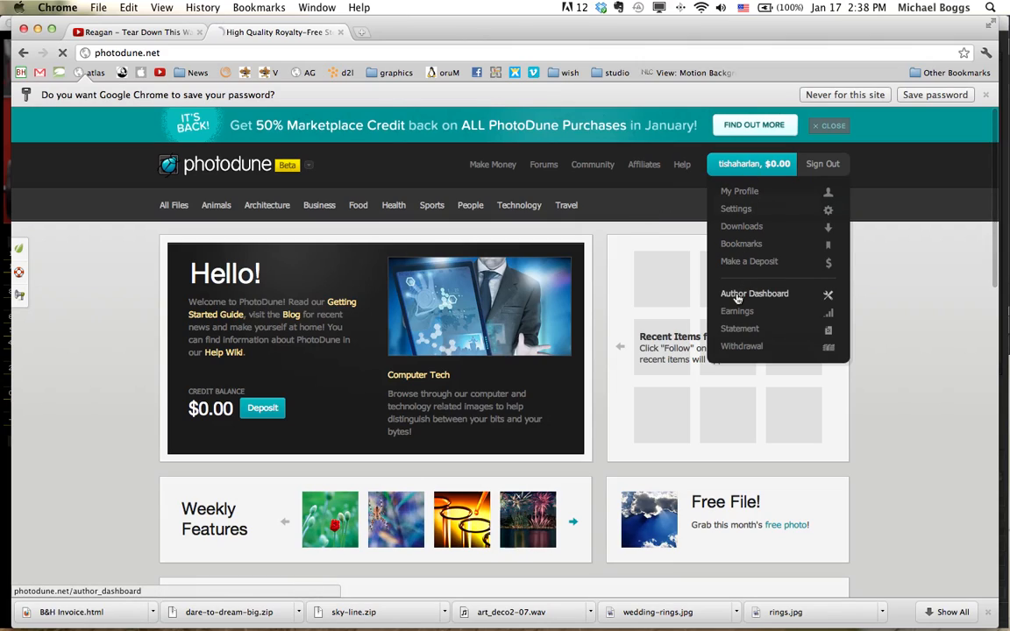
{"action": "left_click", "coordinate": [754, 293]}
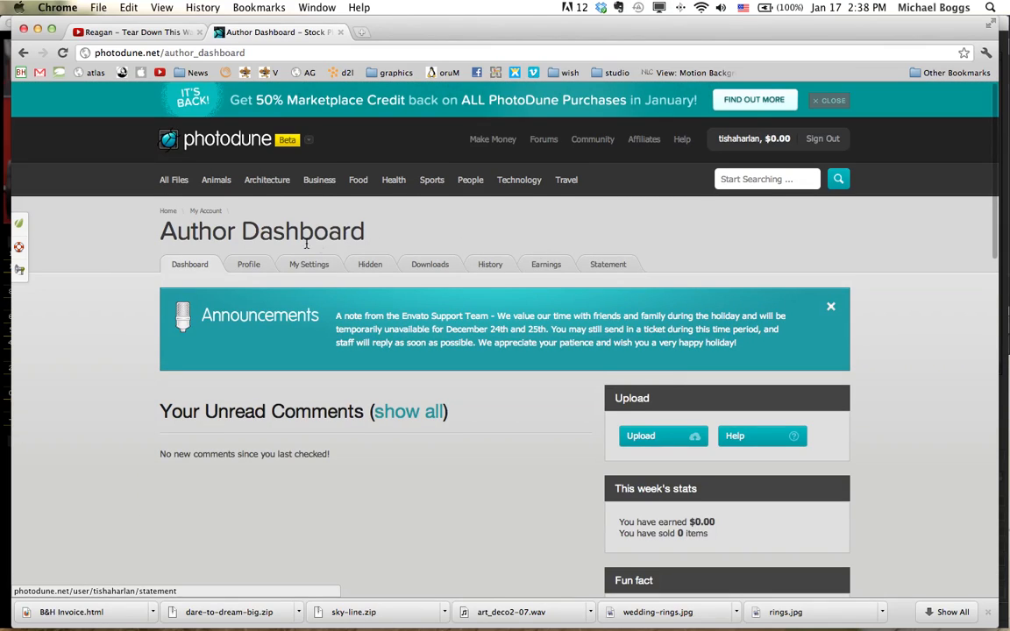
{"action": "mouse_move", "coordinate": [330, 354]}
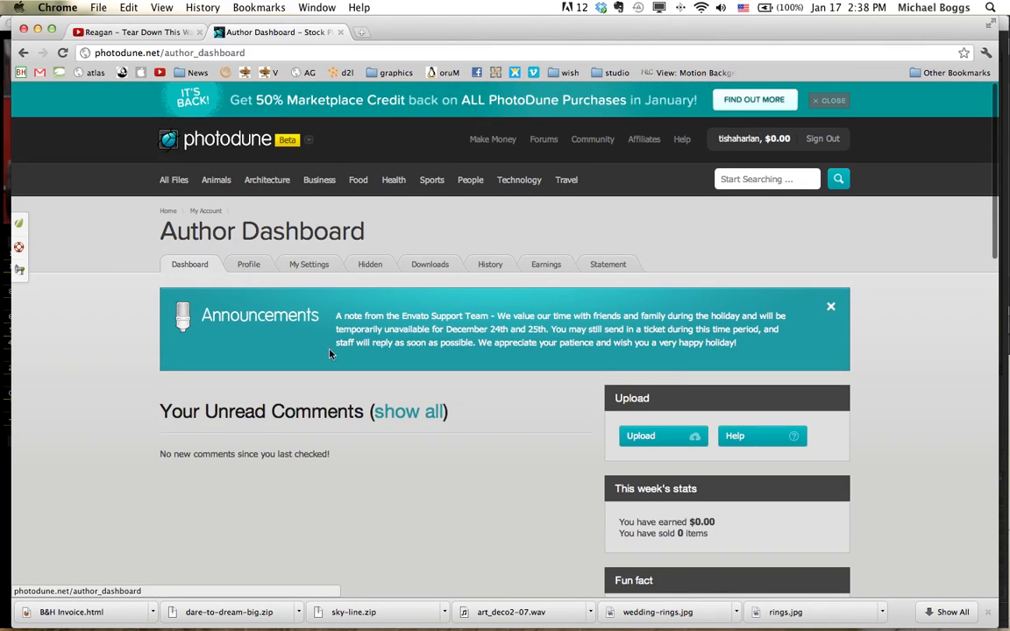
{"action": "mouse_move", "coordinate": [542, 435]}
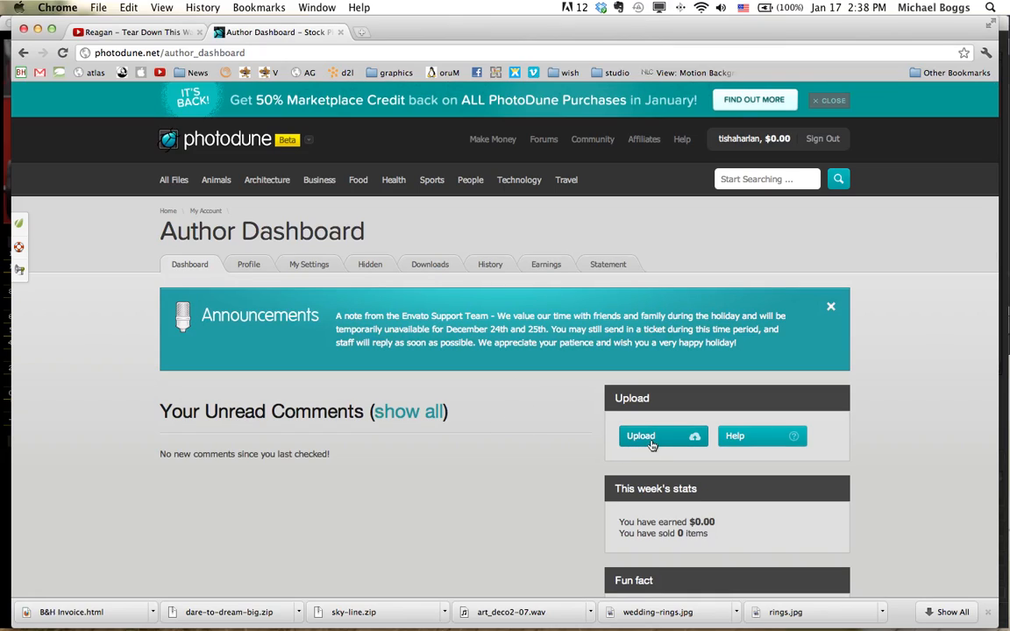
{"action": "mouse_move", "coordinate": [606, 443]}
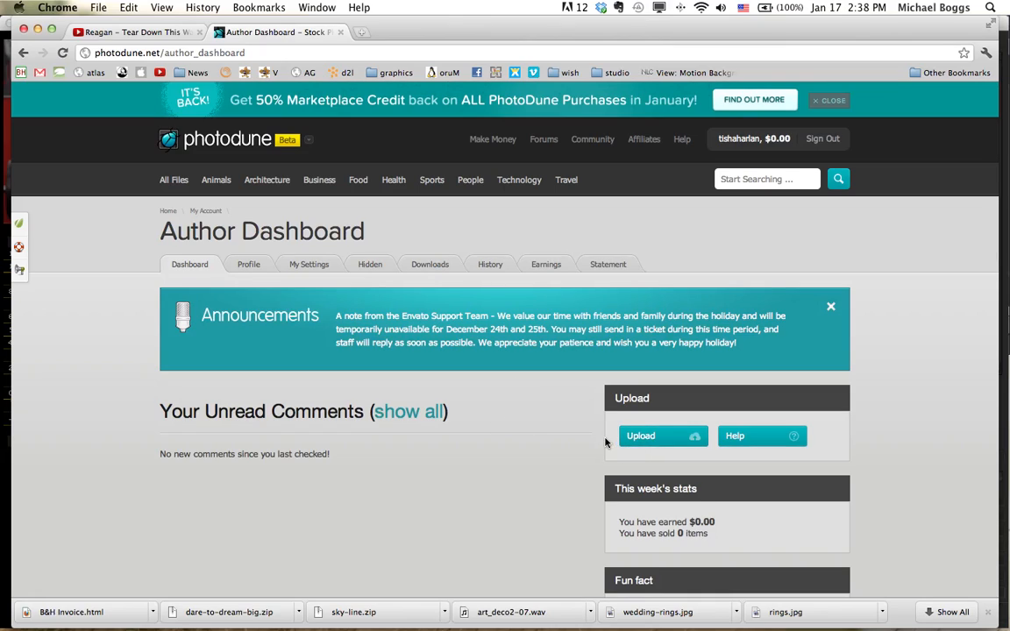
{"action": "left_click", "coordinate": [641, 436]}
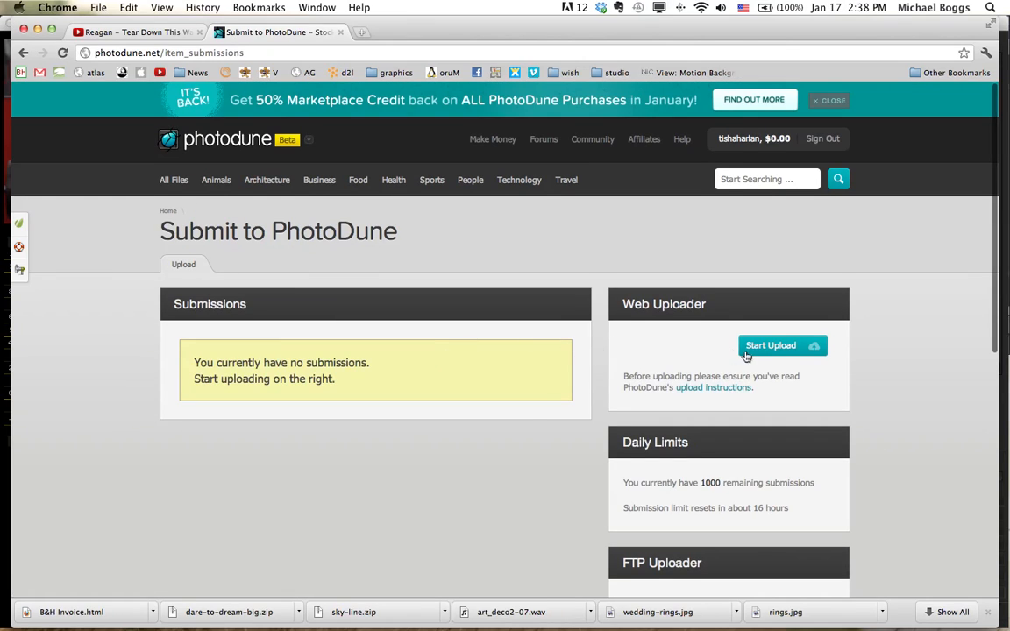
- Start a new image submission and choose godswill-full.JPG from the photodune folder
{"action": "left_click", "coordinate": [771, 346]}
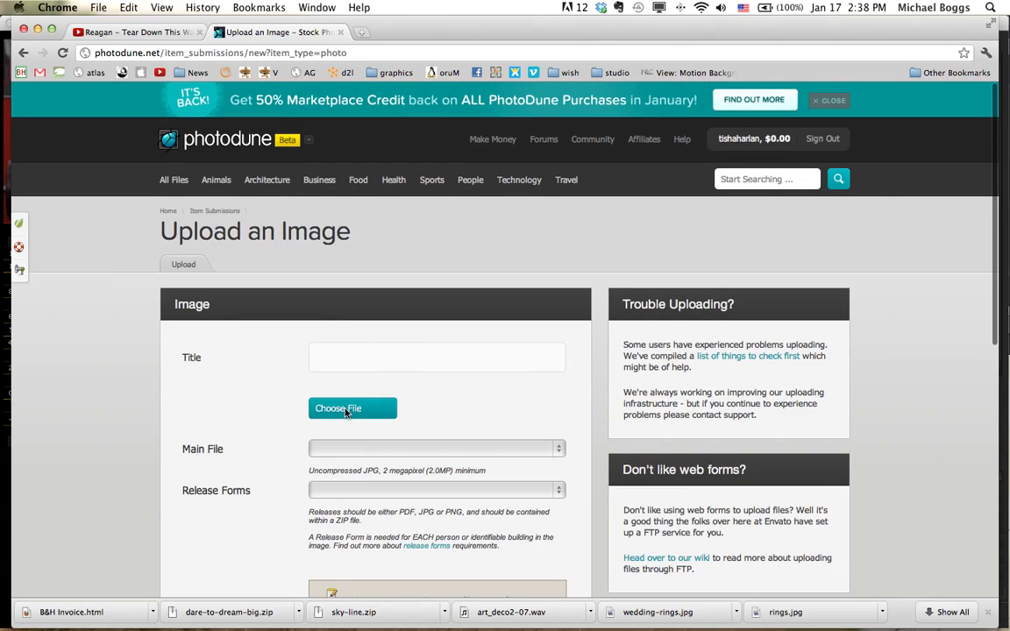
{"action": "left_click", "coordinate": [353, 408]}
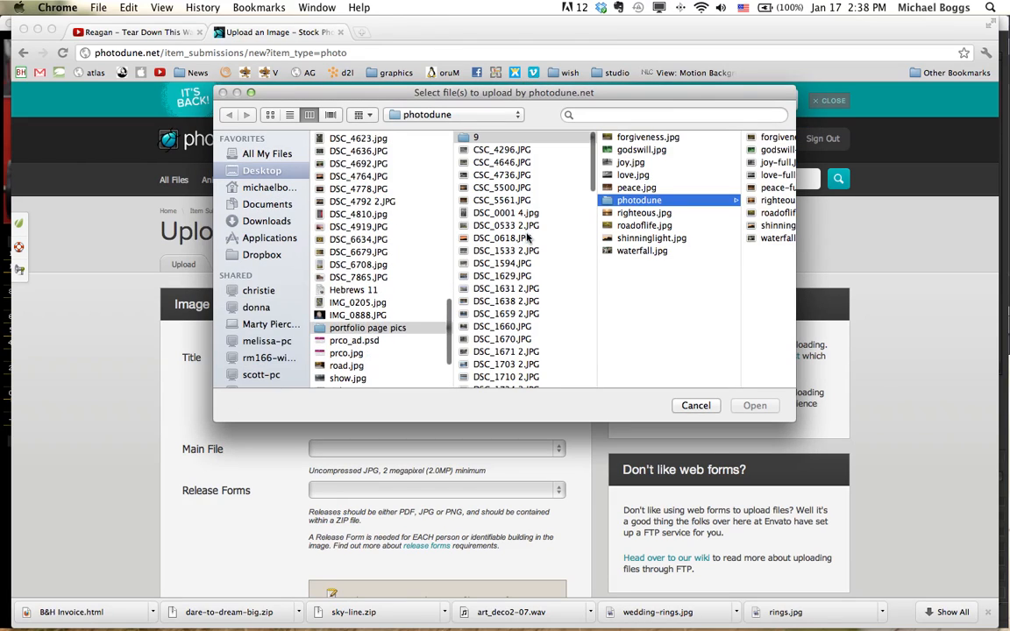
{"action": "left_click", "coordinate": [638, 200]}
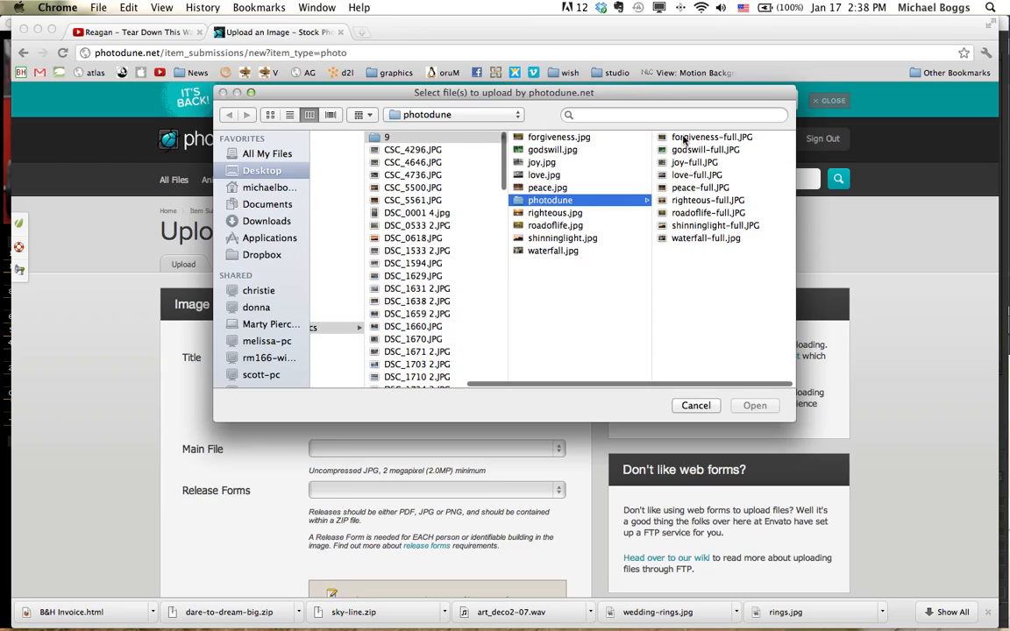
{"action": "left_click", "coordinate": [706, 149]}
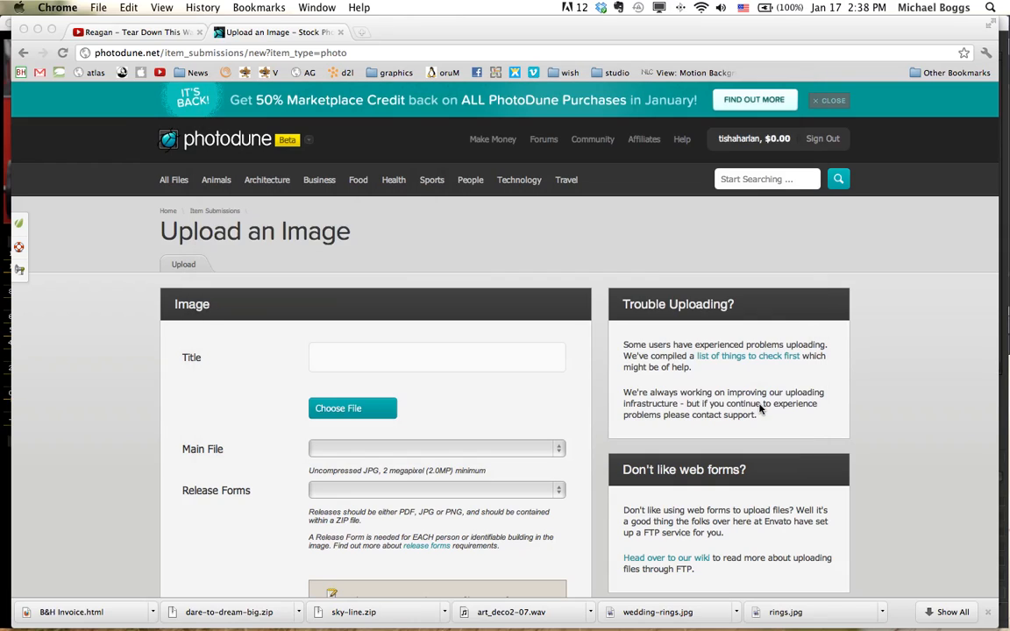
- Enter 'God's Will' as the title of the uploaded godswill-full.JPG image
{"action": "left_click", "coordinate": [352, 408]}
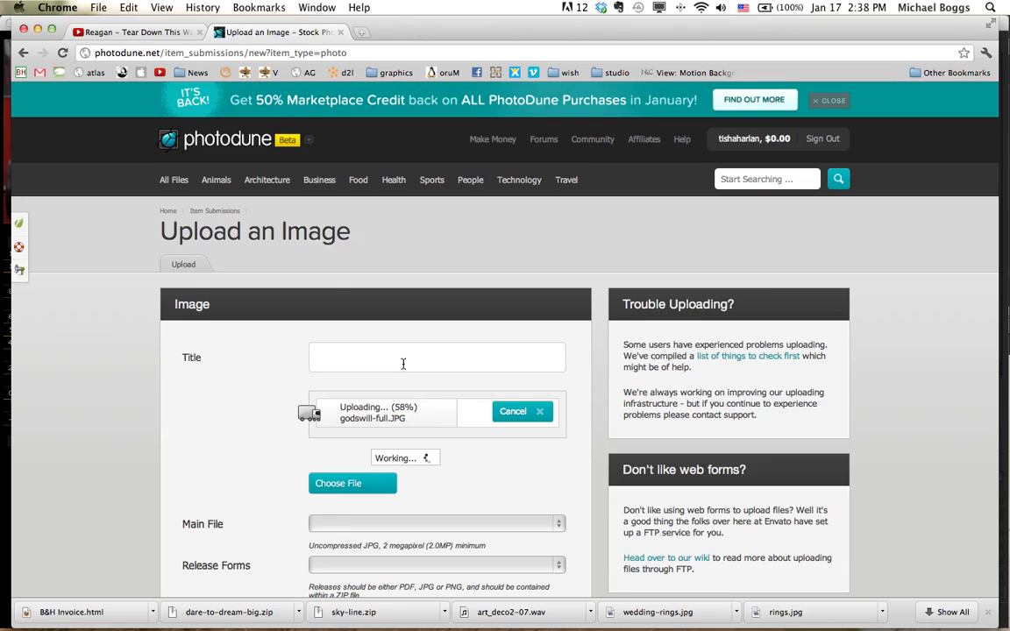
{"action": "type", "text": "God's Will"}
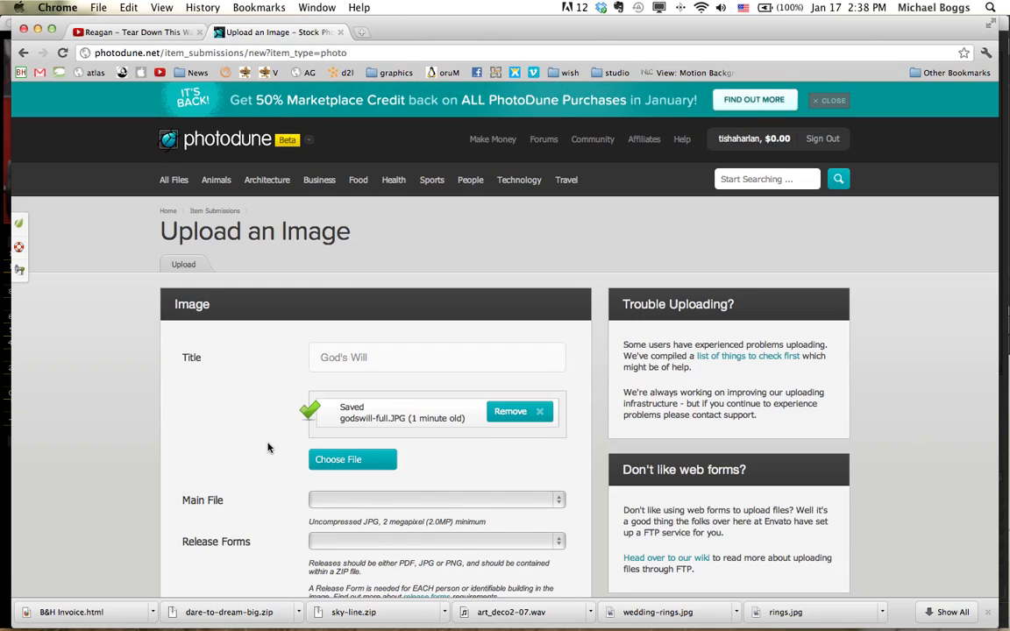
{"action": "scroll", "scroll_direction": "down", "scroll_amount": 3}
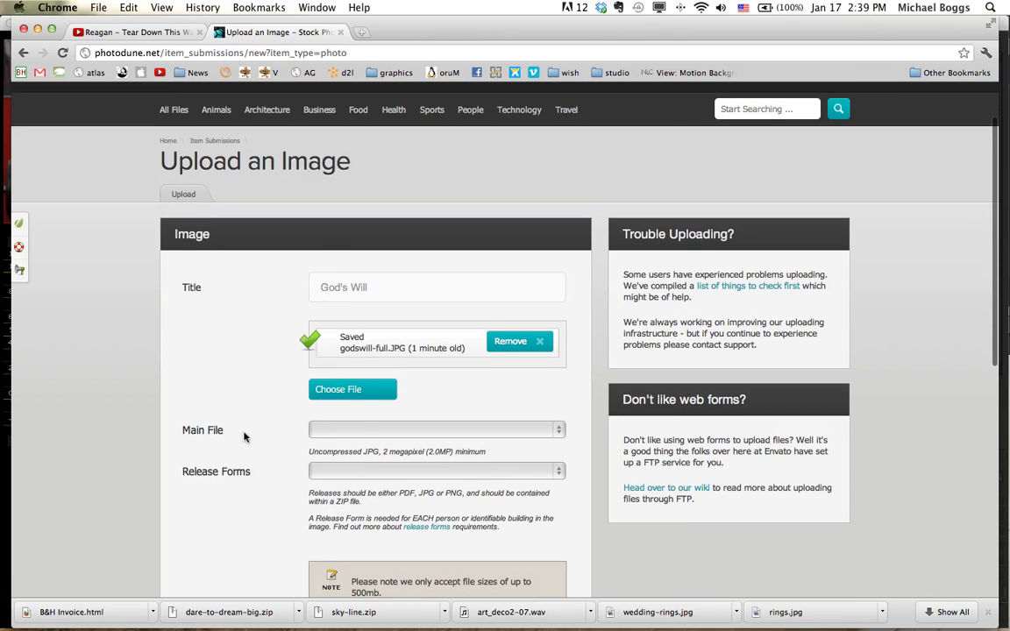
{"action": "left_click", "coordinate": [433, 430]}
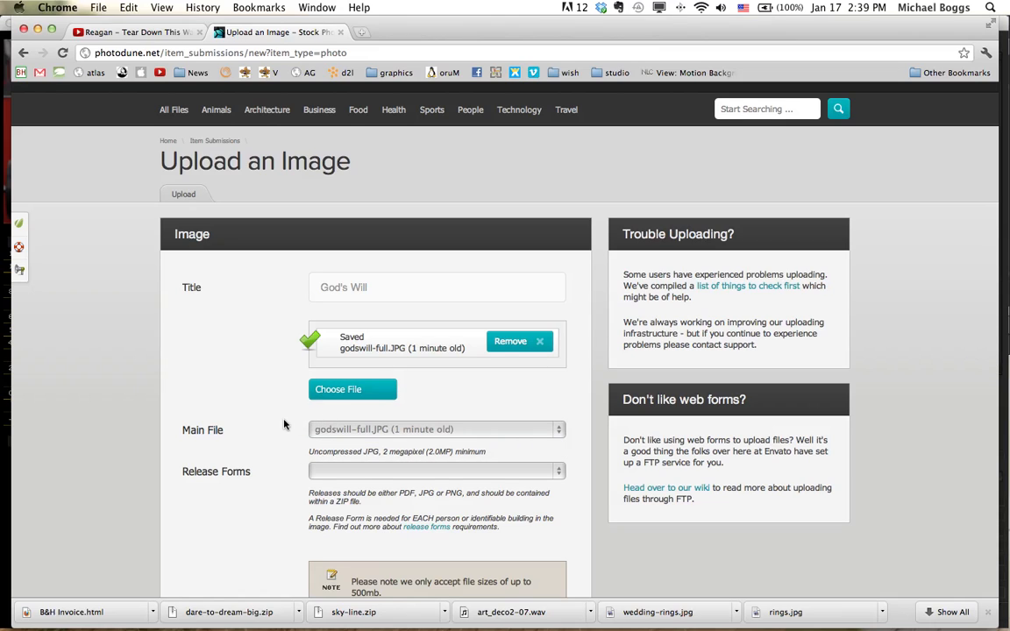
{"action": "scroll", "scroll_direction": "down", "scroll_amount": 3}
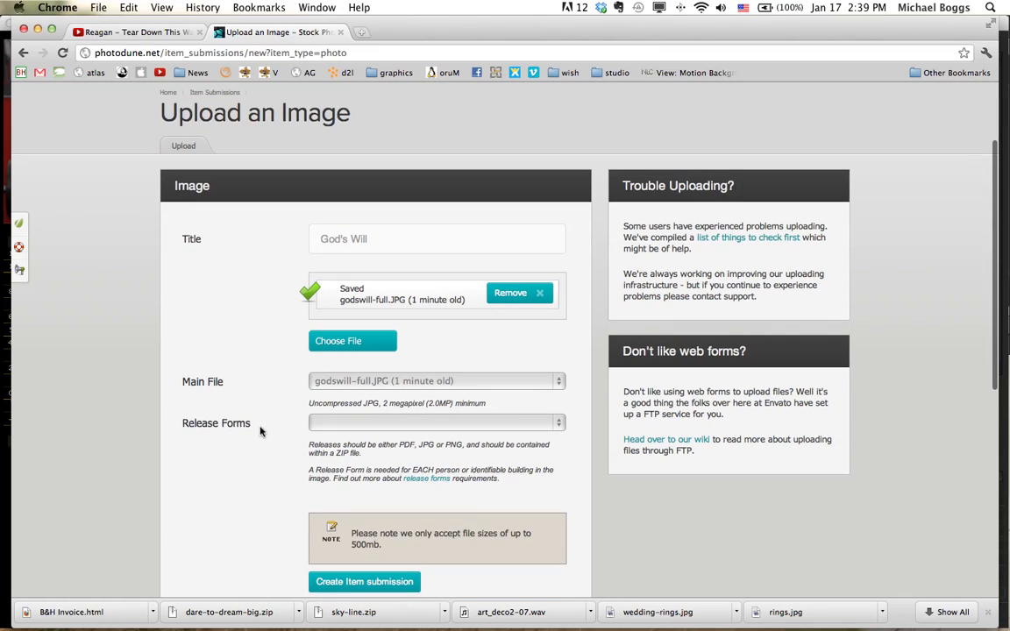
{"action": "mouse_move", "coordinate": [314, 475]}
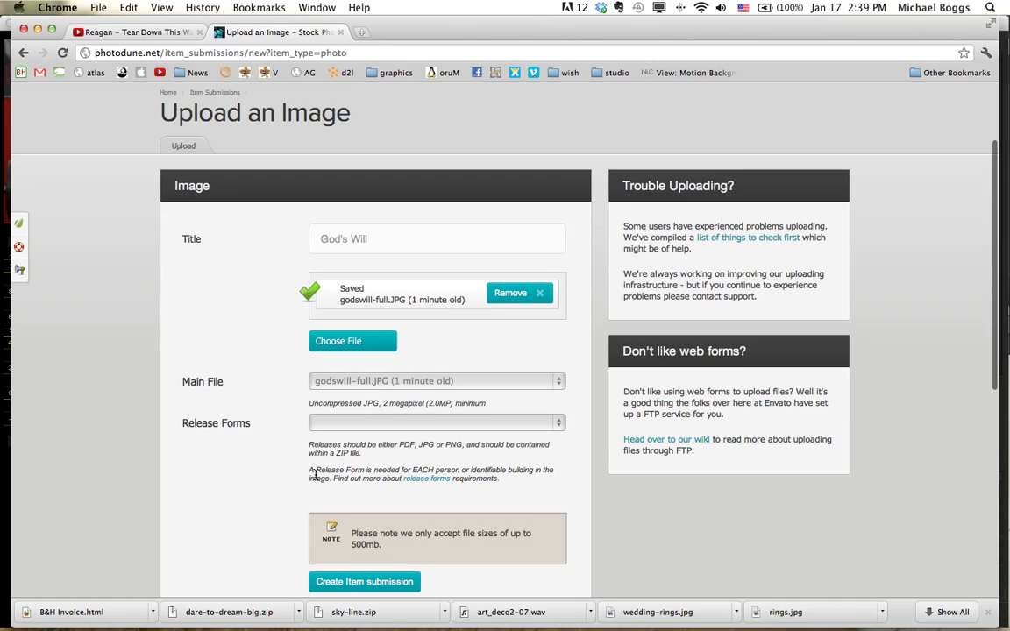
{"action": "mouse_move", "coordinate": [429, 462]}
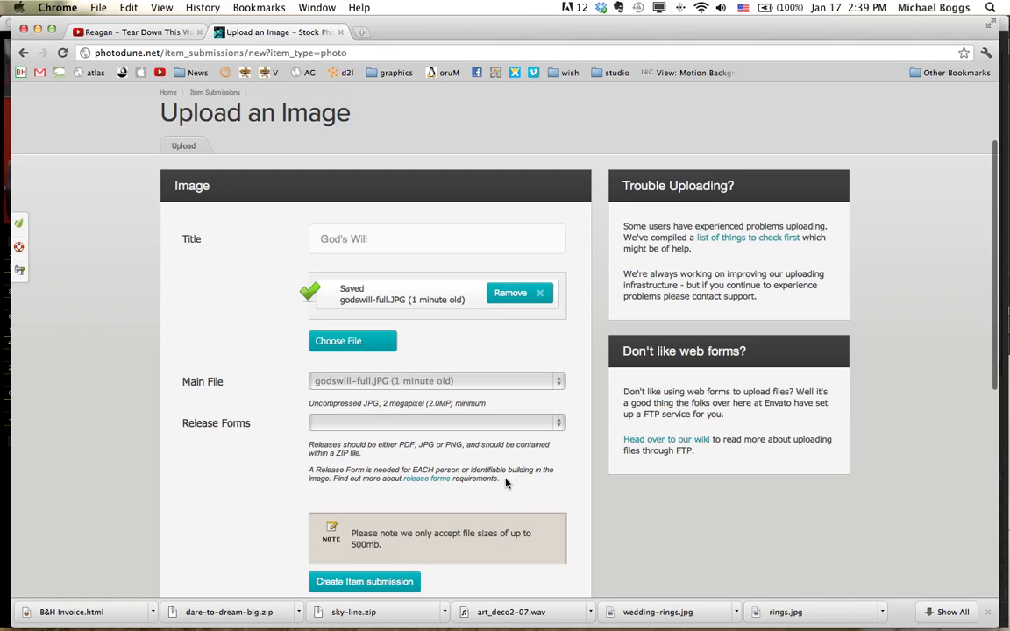
{"action": "mouse_move", "coordinate": [322, 490]}
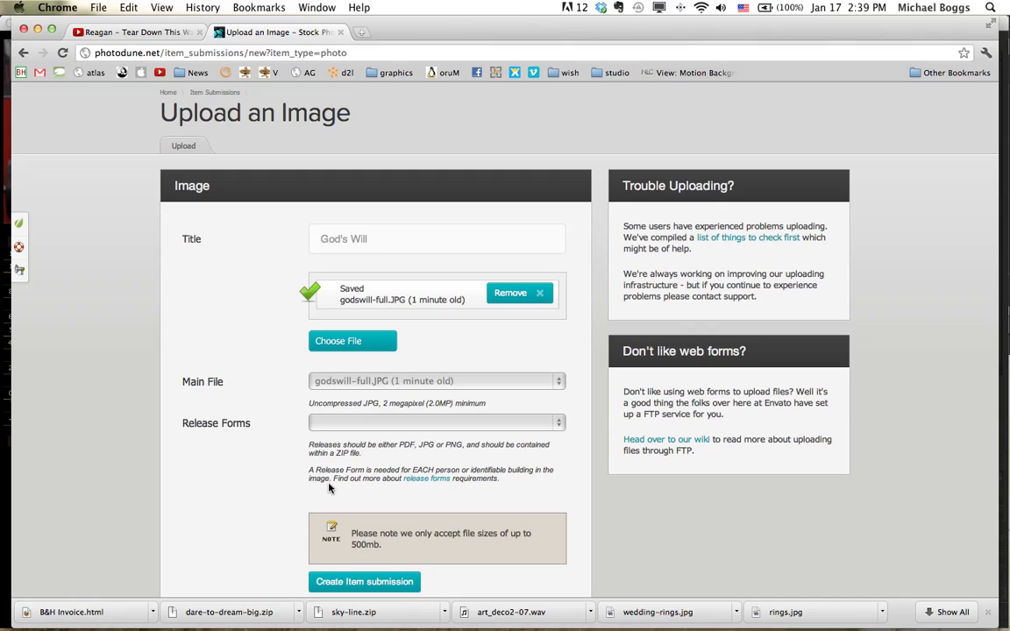
{"action": "mouse_move", "coordinate": [351, 487]}
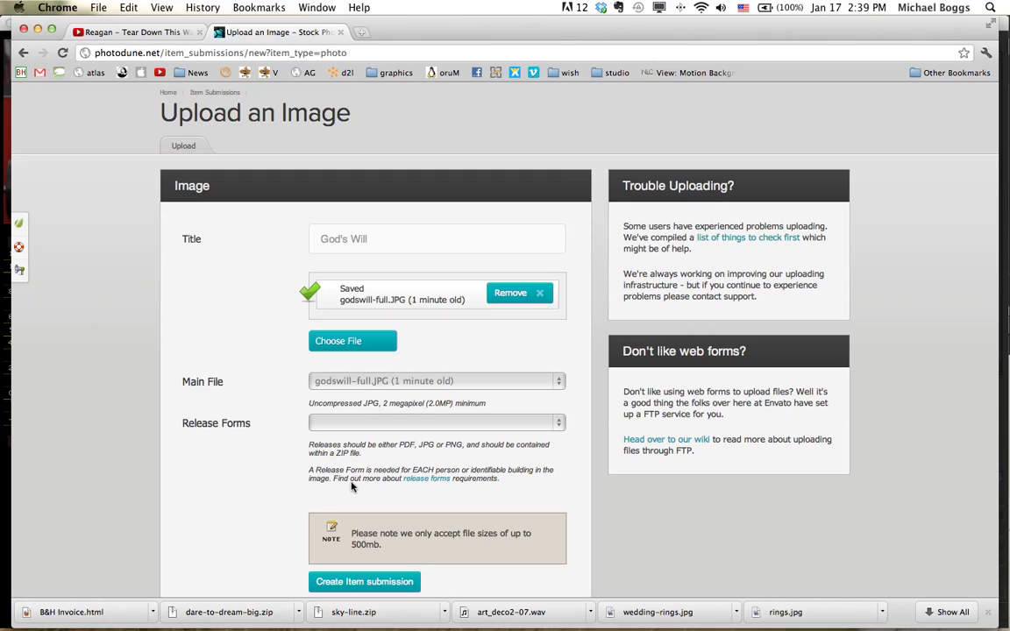
{"action": "mouse_move", "coordinate": [427, 479]}
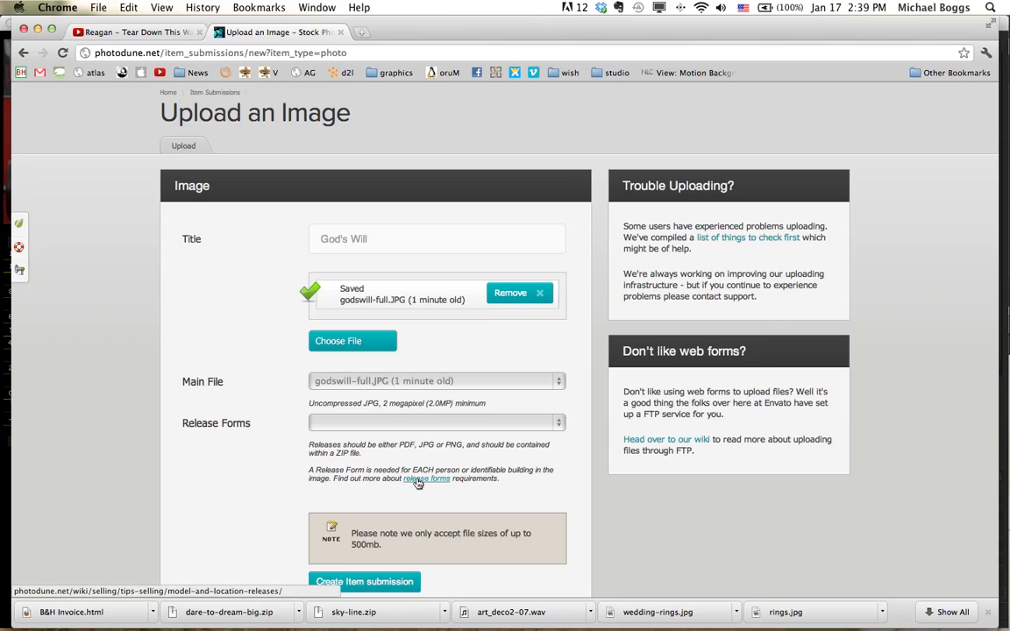
{"action": "mouse_move", "coordinate": [399, 492]}
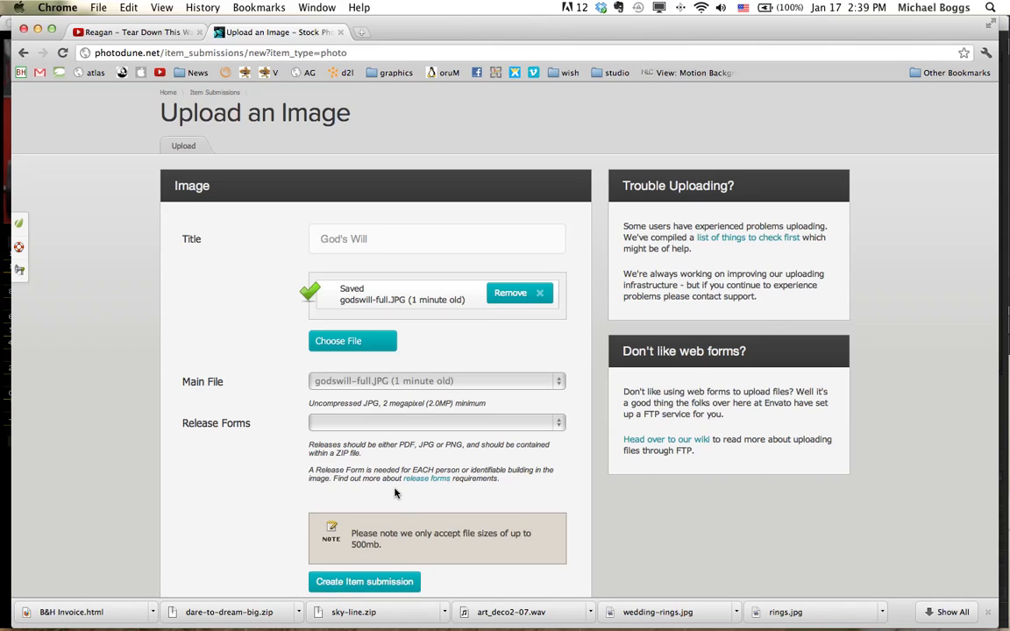
{"action": "mouse_move", "coordinate": [280, 470]}
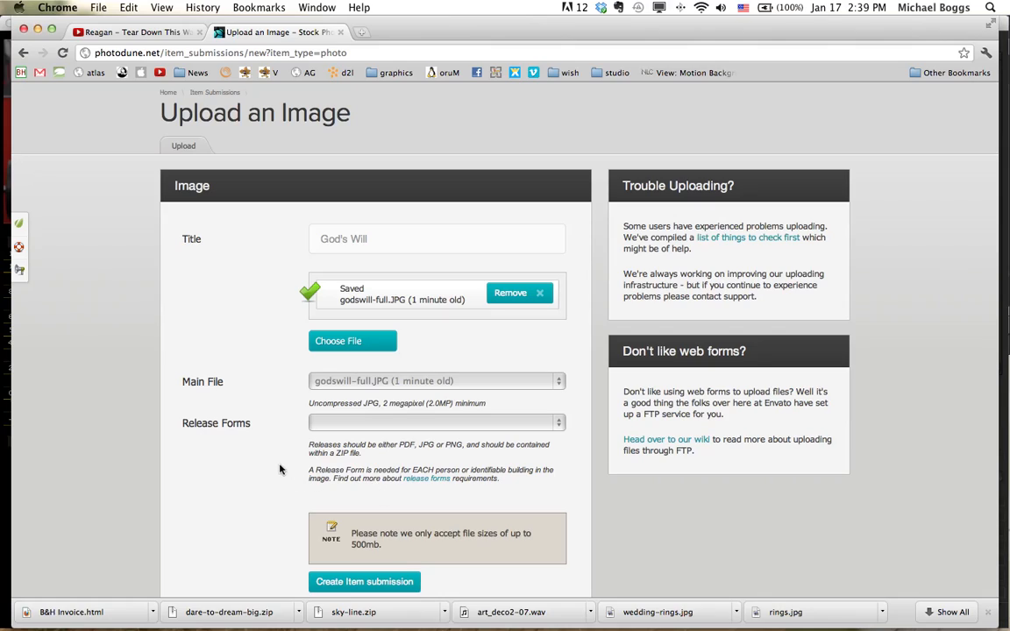
{"action": "mouse_move", "coordinate": [286, 445]}
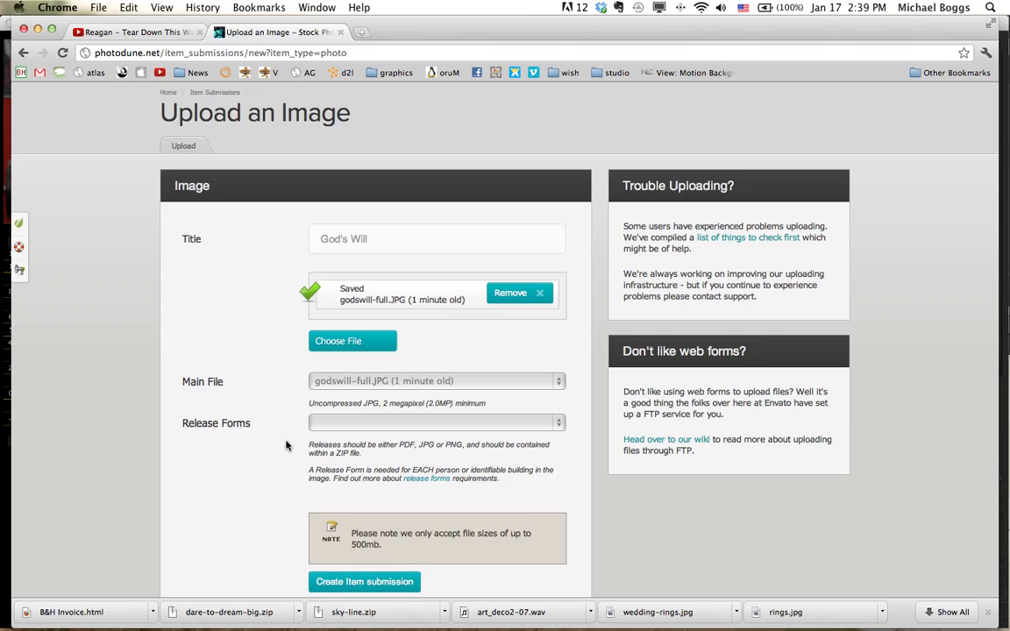
{"action": "mouse_move", "coordinate": [351, 290]}
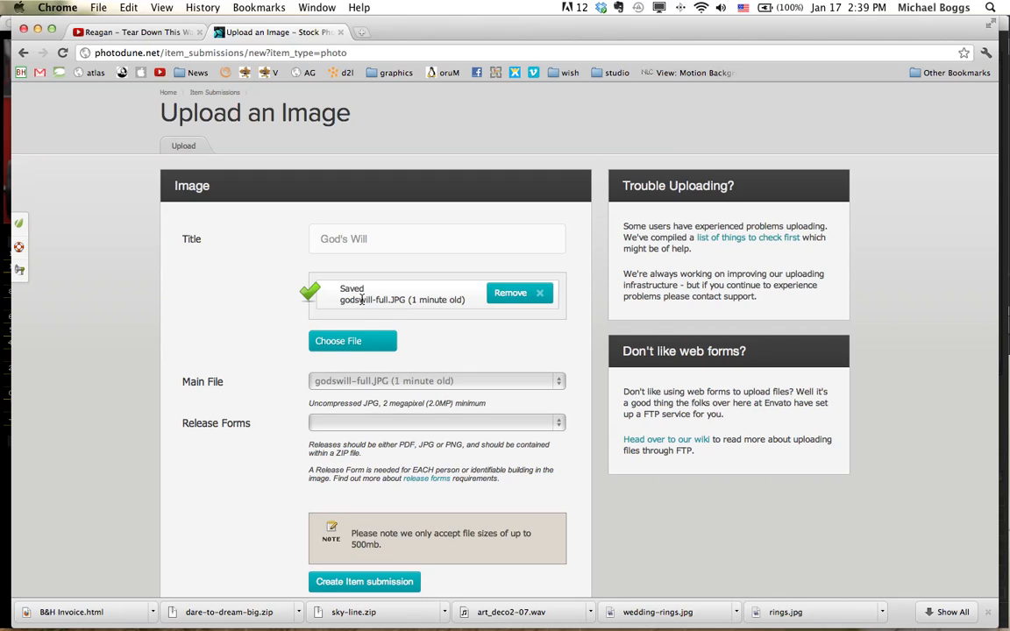
{"action": "left_click", "coordinate": [353, 341]}
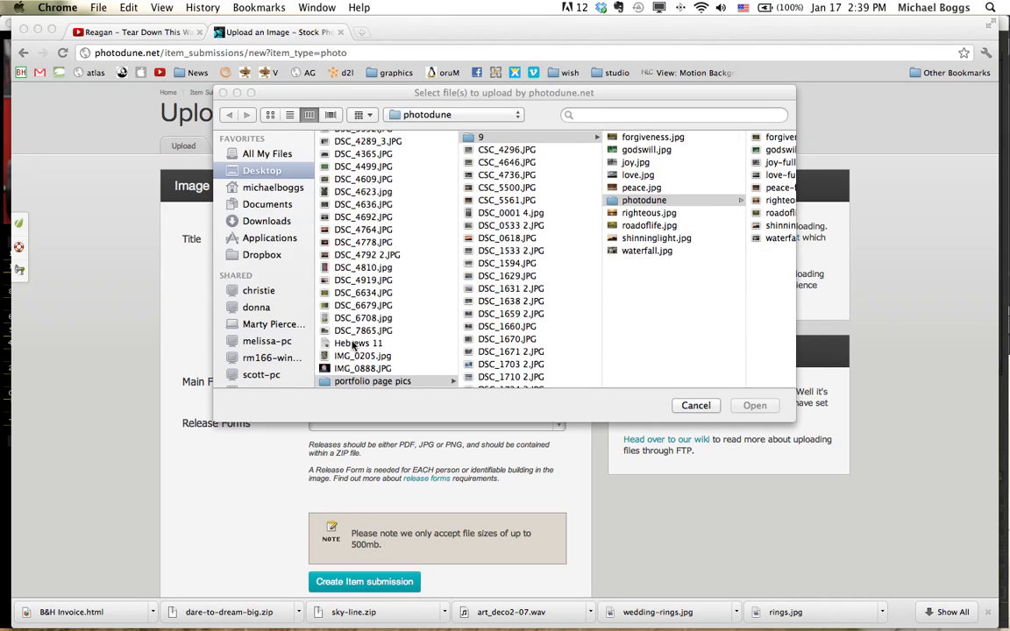
{"action": "left_click", "coordinate": [644, 199]}
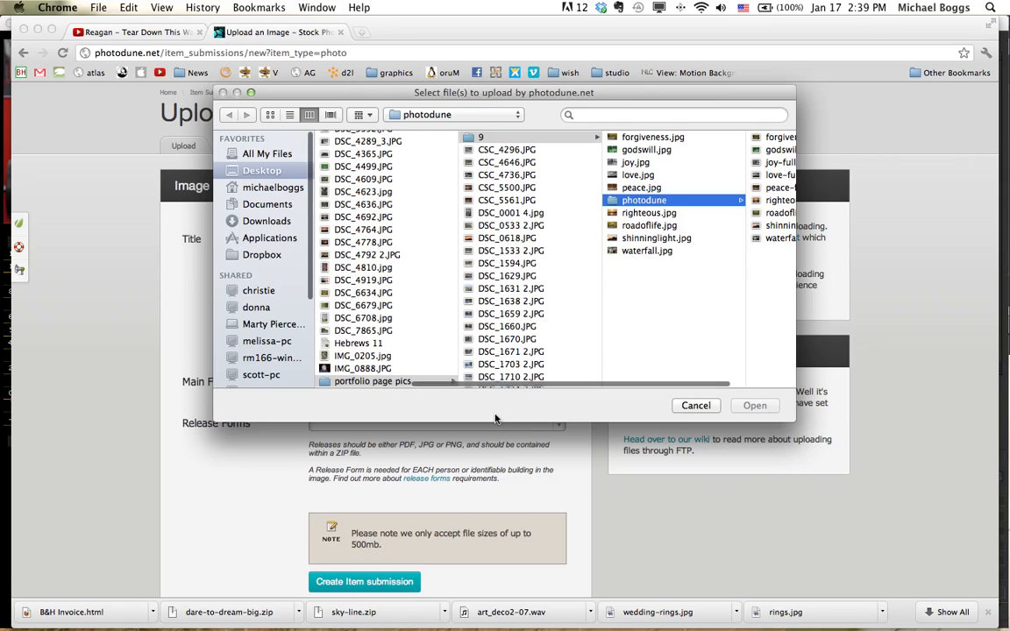
{"action": "left_click", "coordinate": [754, 405]}
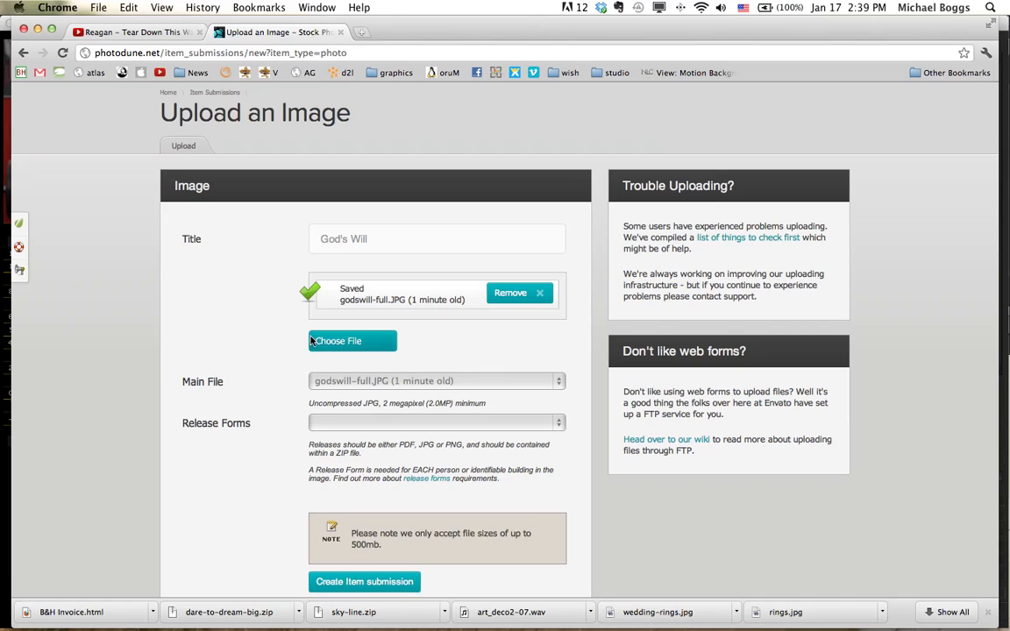
- Create the item submission for the God's Will photo
{"action": "scroll", "scroll_direction": "down", "scroll_amount": 3}
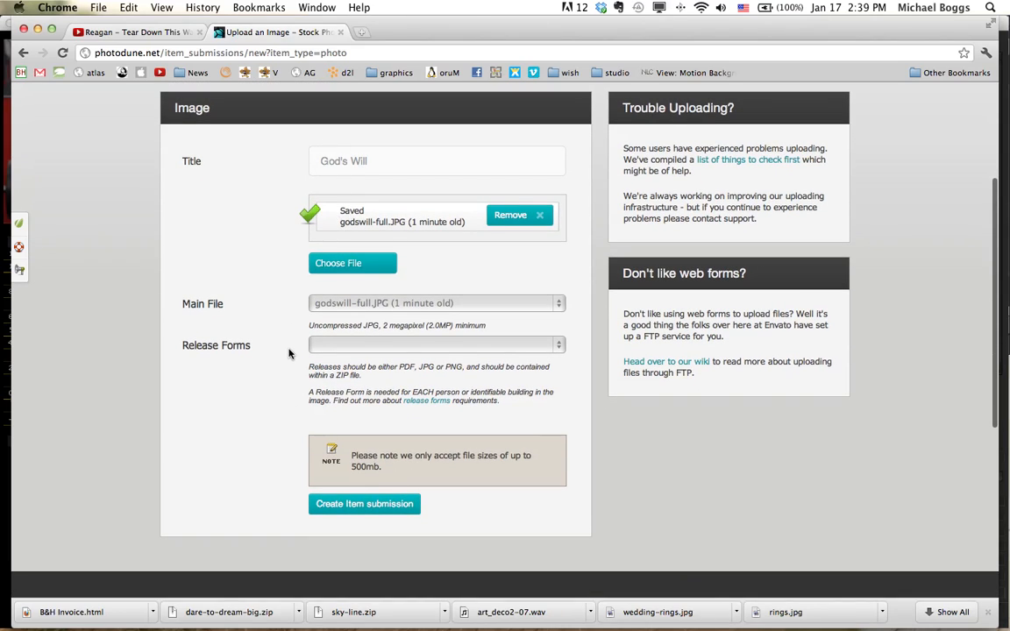
{"action": "scroll", "scroll_direction": "down", "scroll_amount": 3}
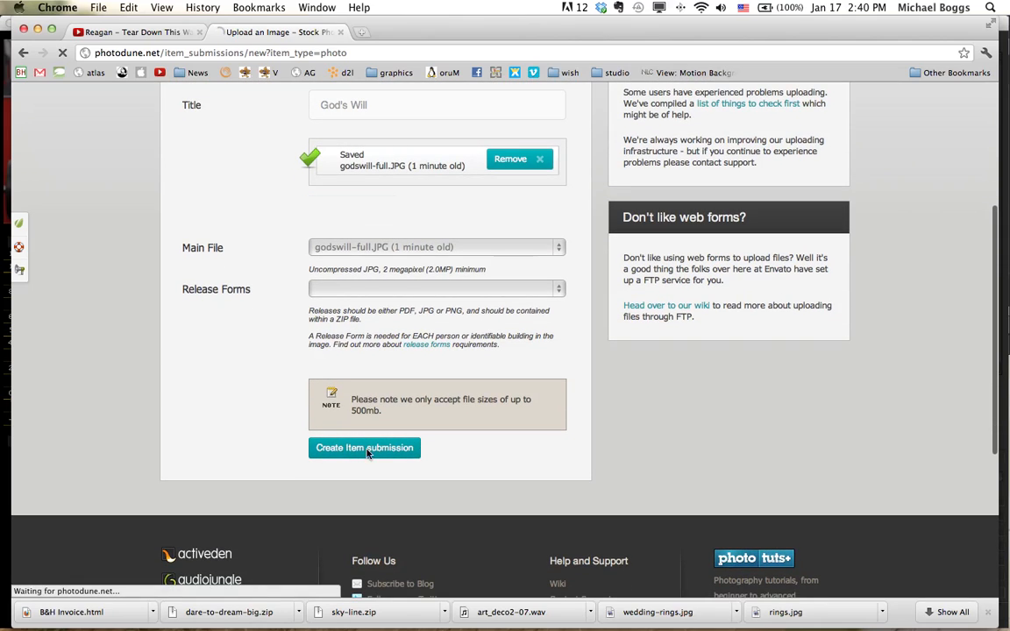
{"action": "left_click", "coordinate": [364, 448]}
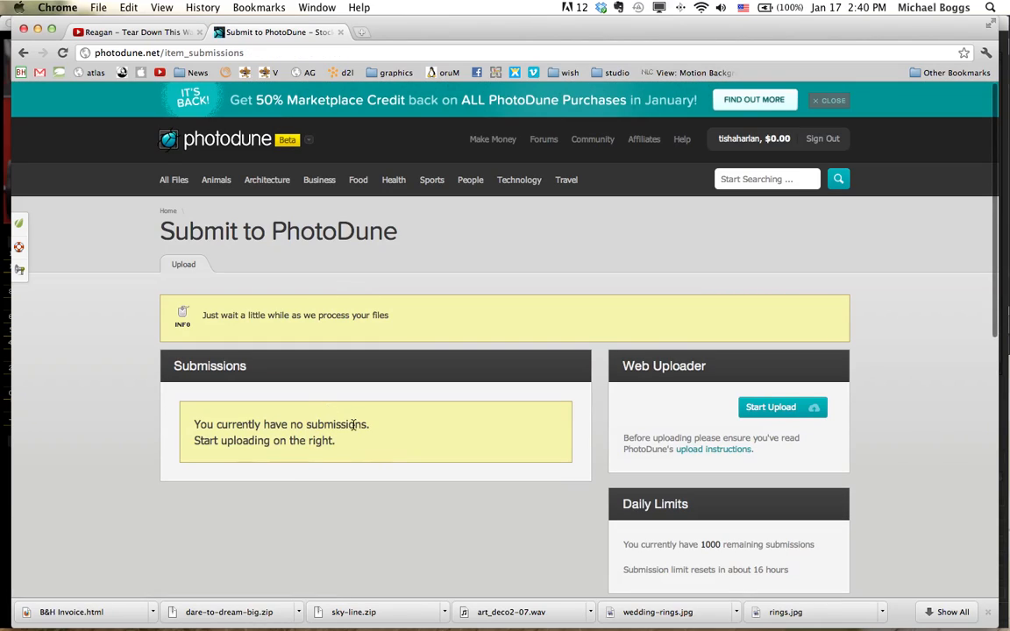
{"action": "mouse_move", "coordinate": [258, 324]}
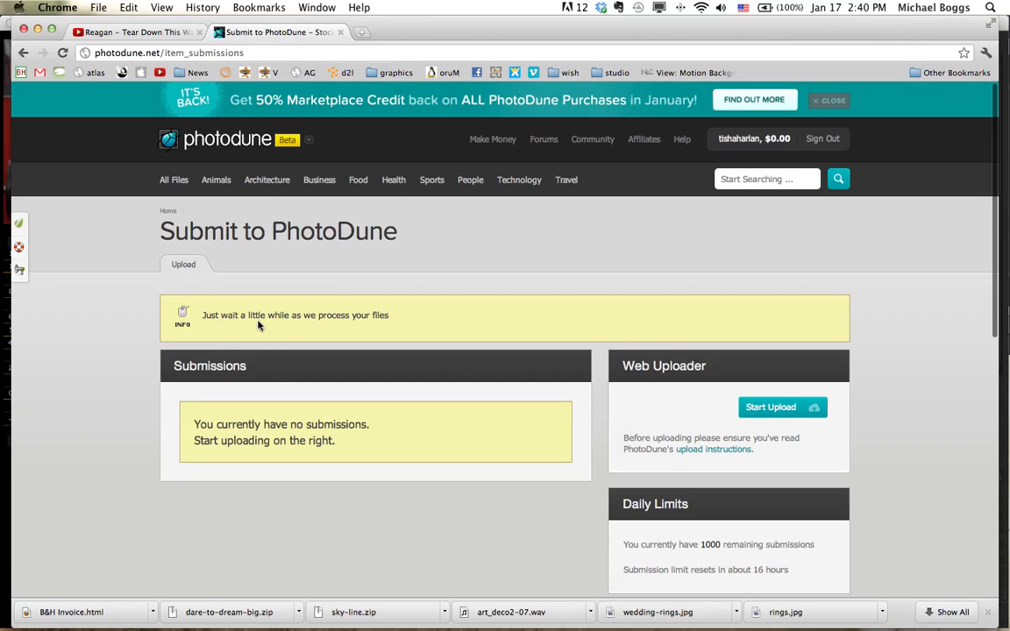
{"action": "mouse_move", "coordinate": [354, 327]}
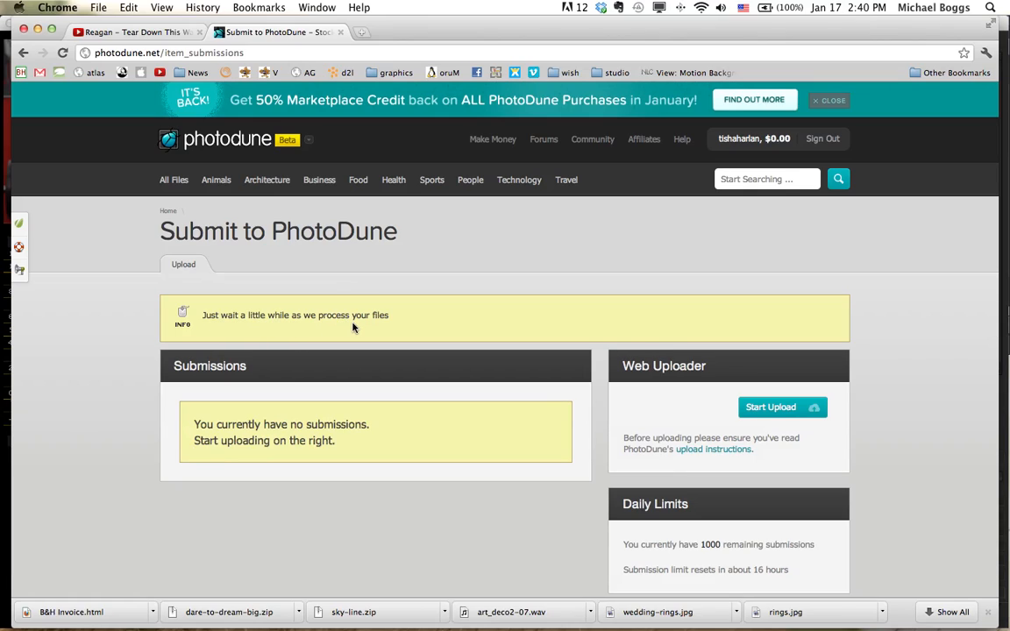
{"action": "mouse_move", "coordinate": [320, 366]}
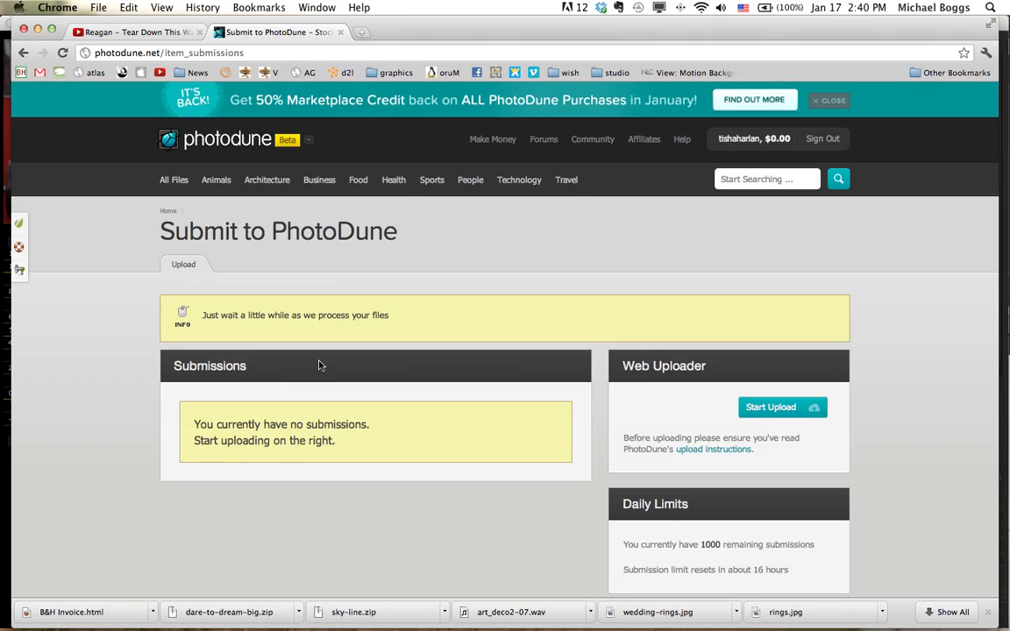
{"action": "mouse_move", "coordinate": [427, 429]}
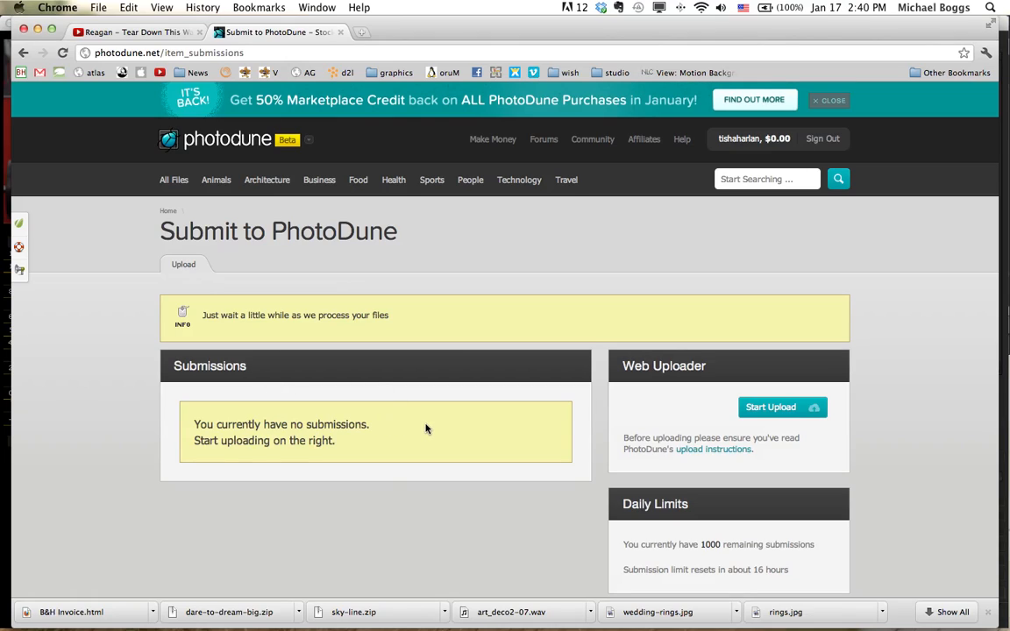
{"action": "mouse_move", "coordinate": [571, 380]}
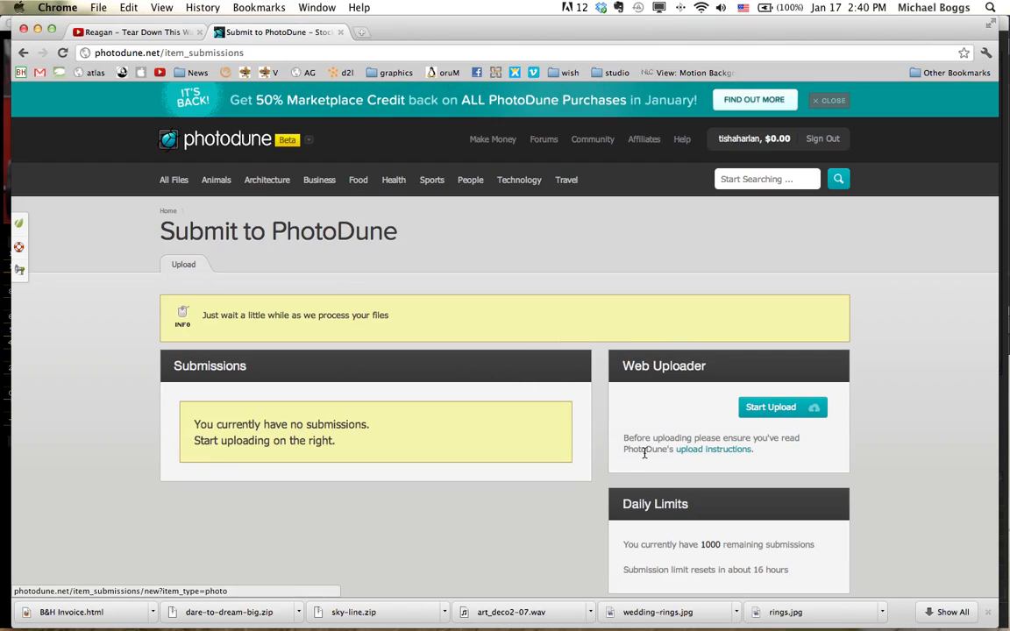
{"action": "mouse_move", "coordinate": [603, 439]}
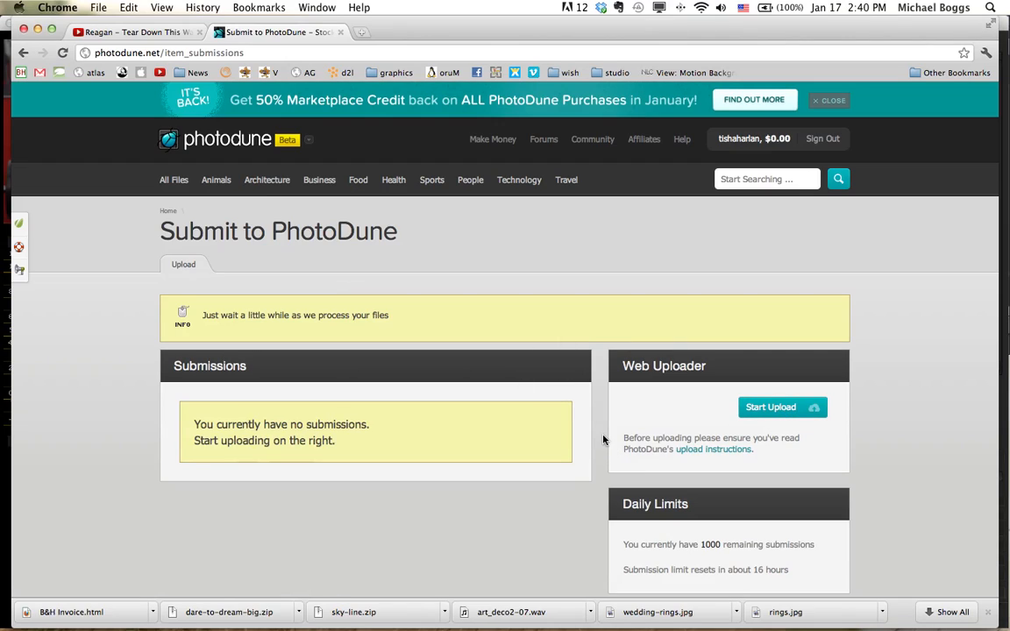